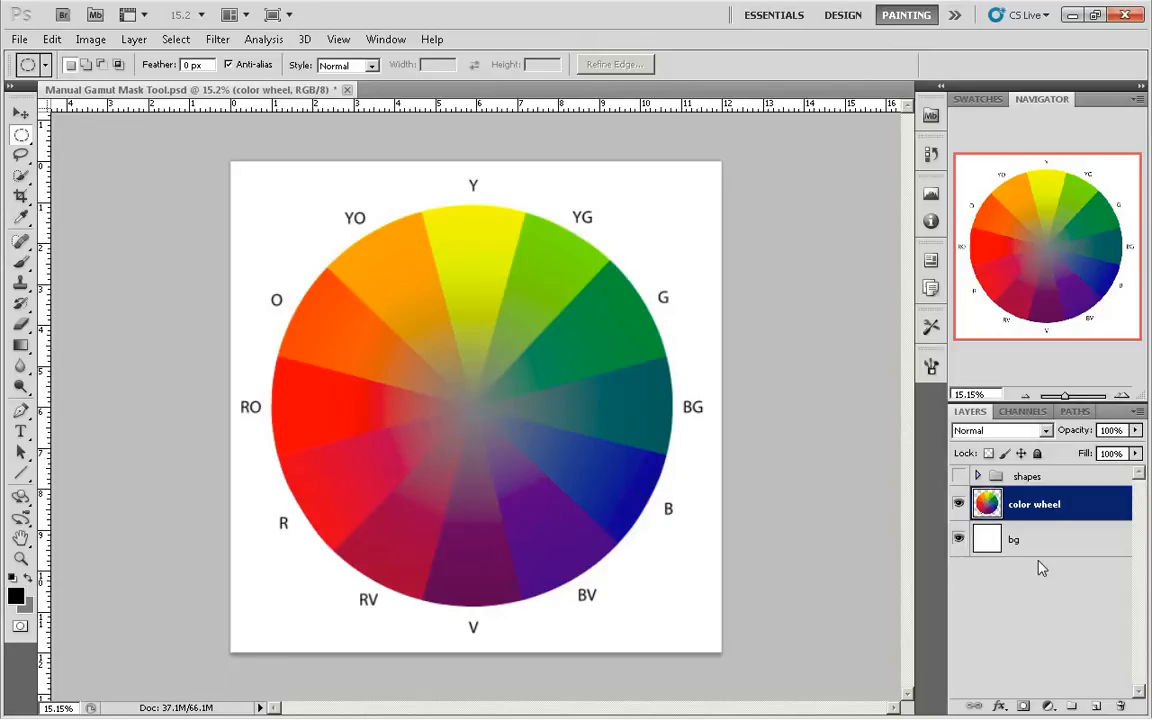
{"action": "mouse_move", "coordinate": [1070, 520]}
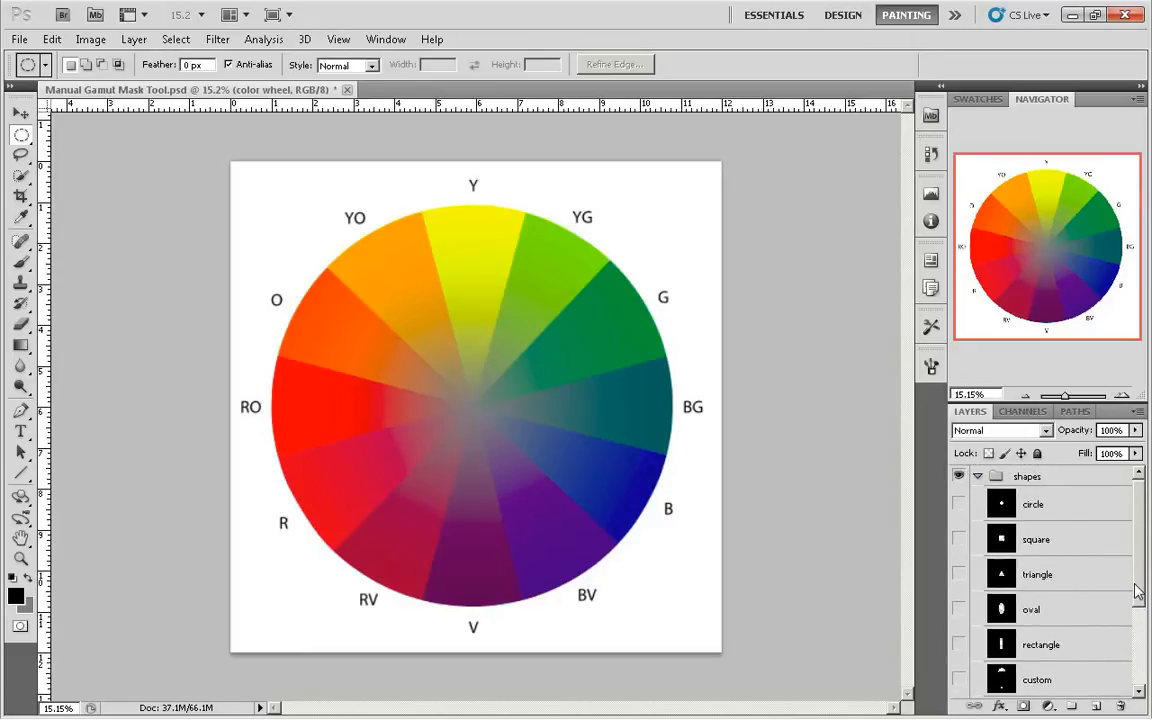
- Preview the custom2 oval mask over the wheel, hide it, and select the black mask layer
{"action": "scroll", "scroll_direction": "down", "scroll_amount": 3}
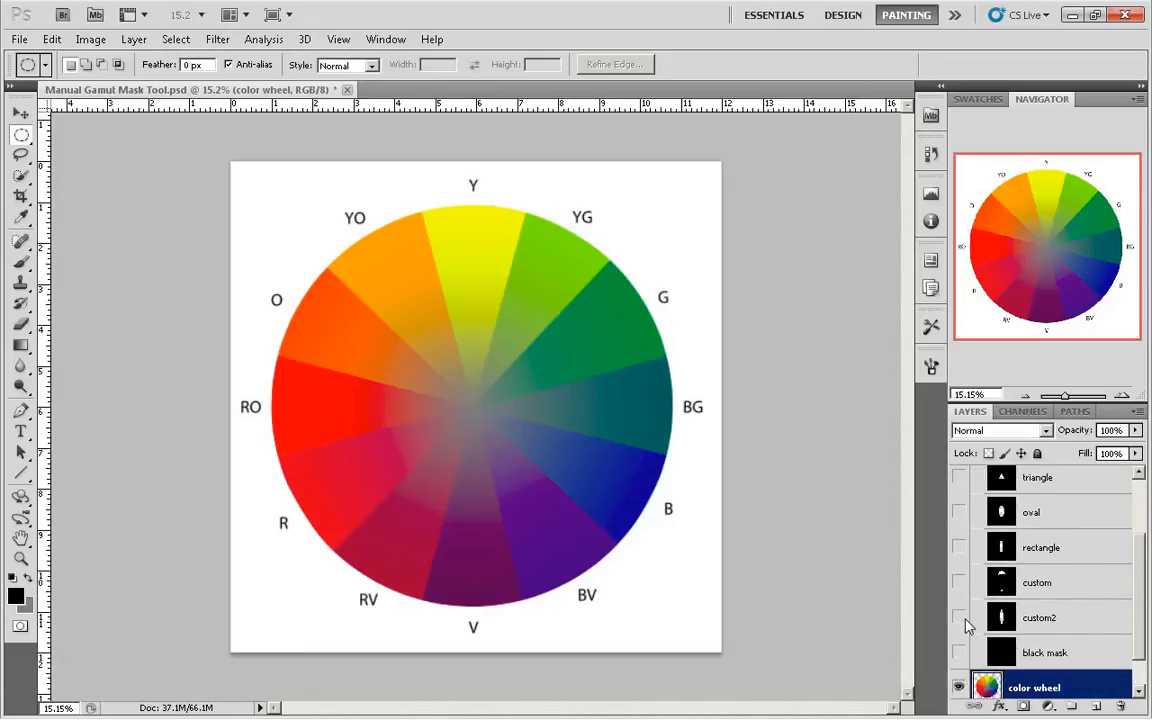
{"action": "left_click", "coordinate": [958, 617]}
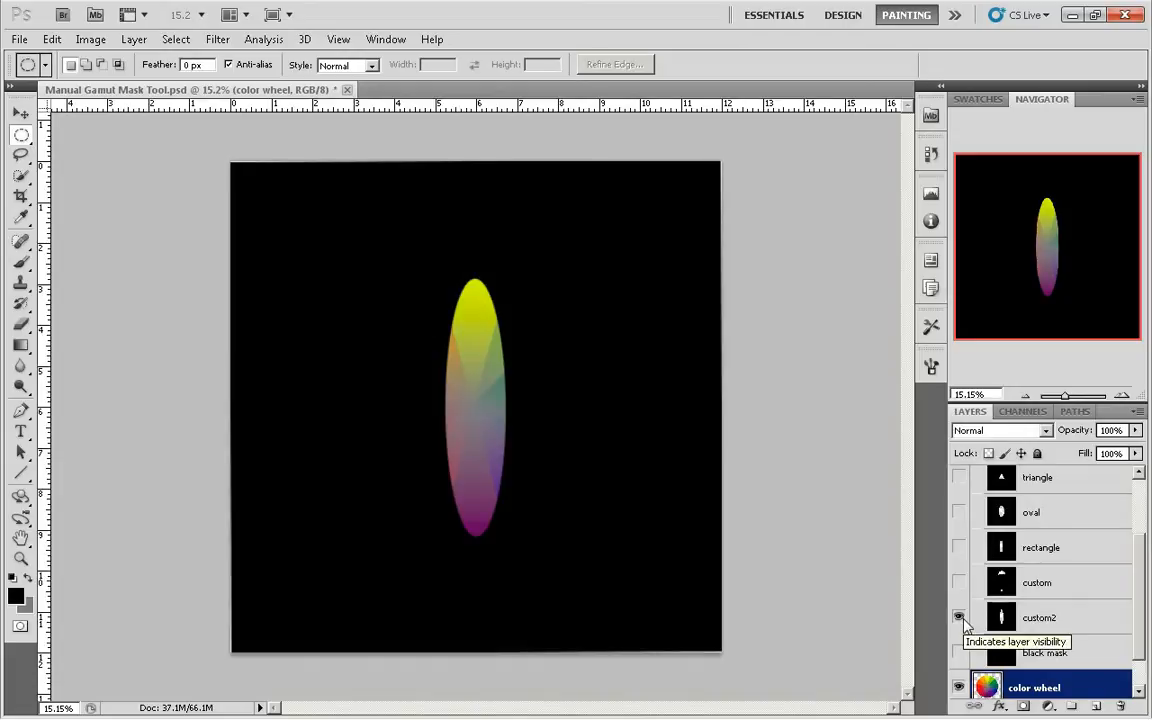
{"action": "left_click", "coordinate": [959, 617]}
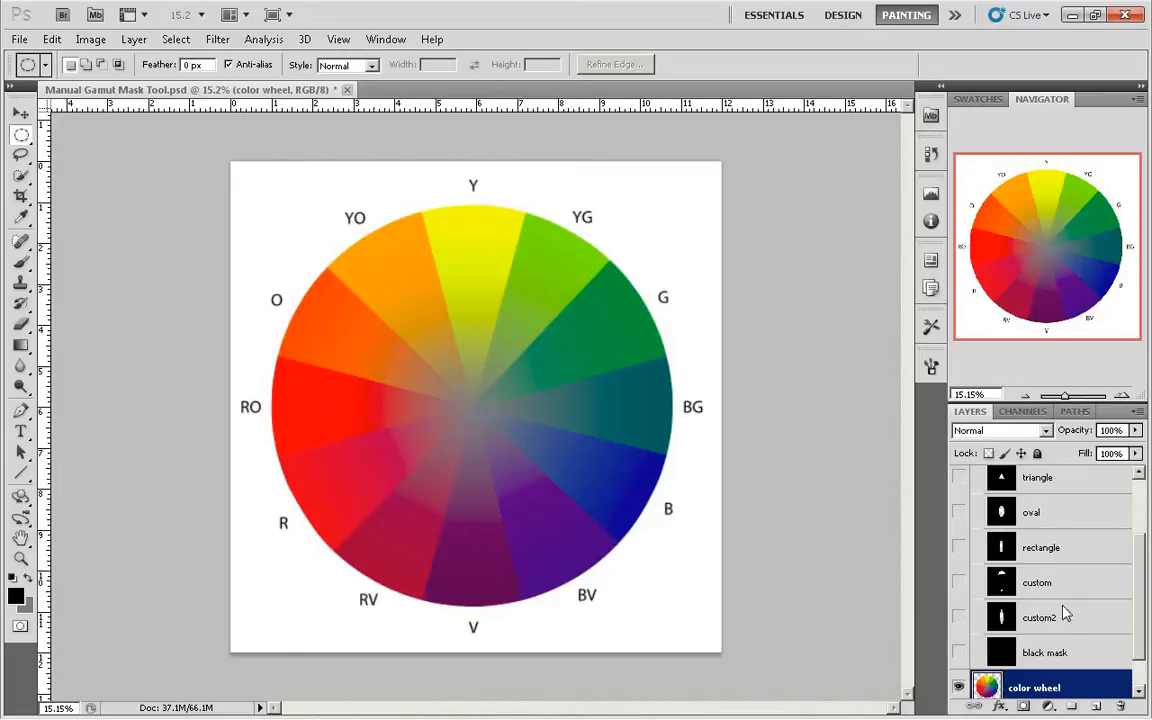
{"action": "left_click", "coordinate": [1047, 652]}
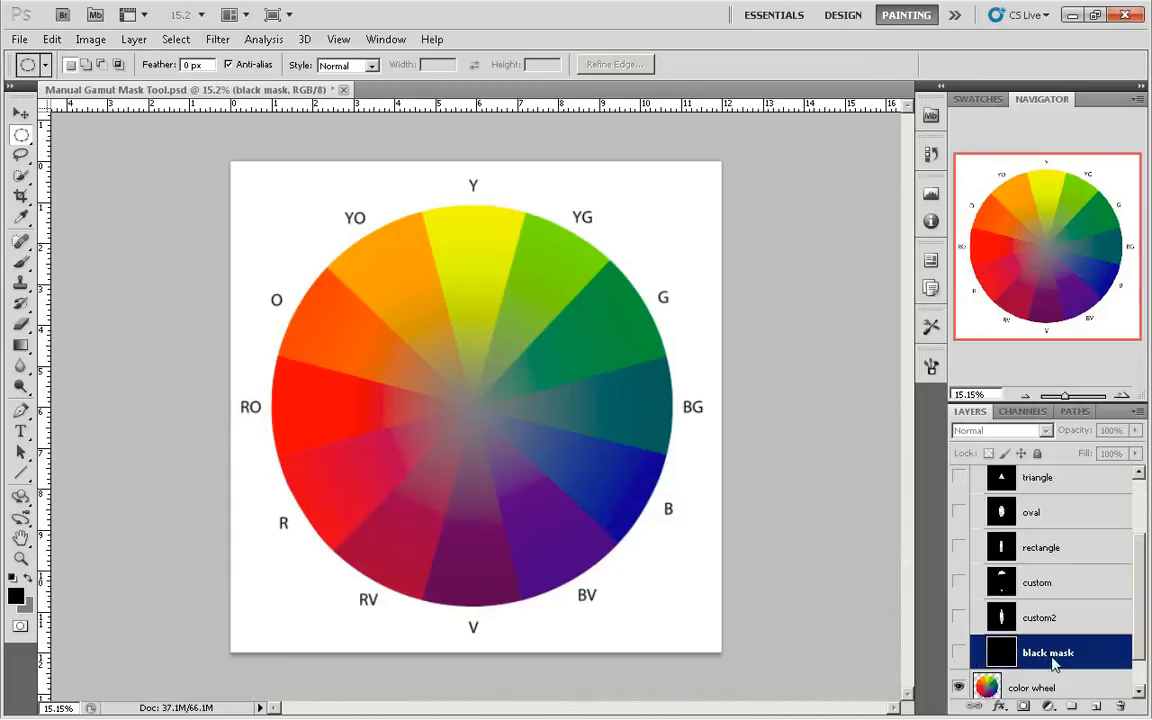
- Duplicate the black mask layer under the name custom3
{"action": "right_click", "coordinate": [1048, 652]}
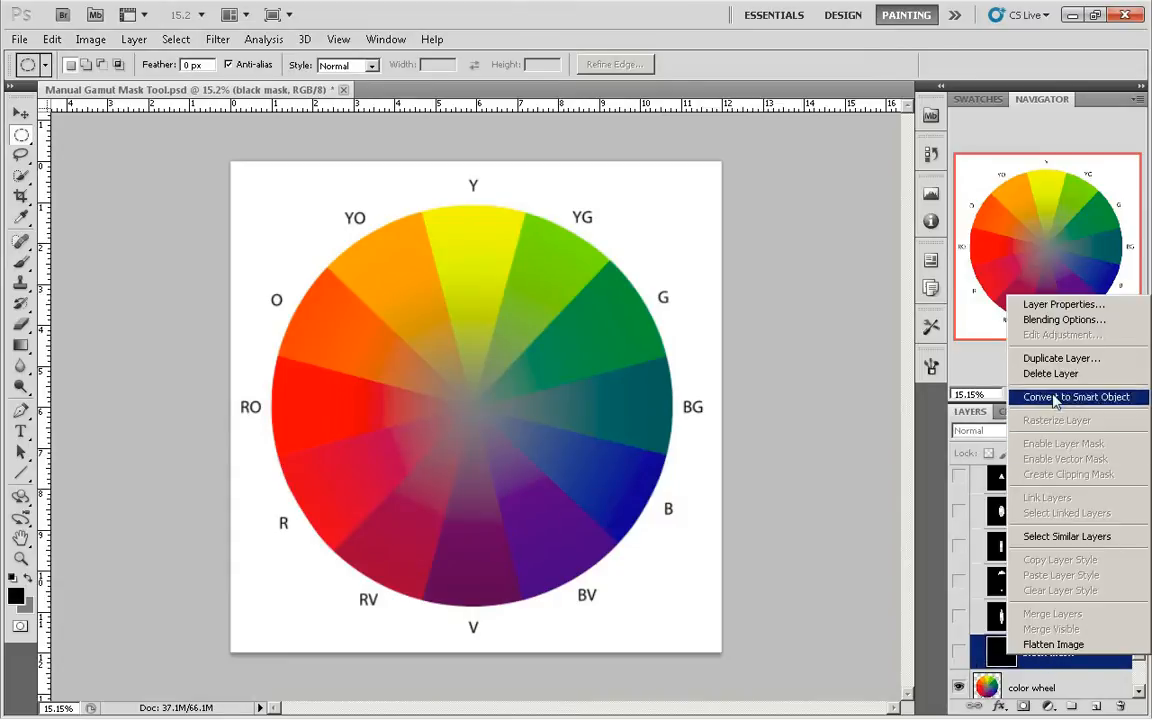
{"action": "mouse_move", "coordinate": [1060, 358]}
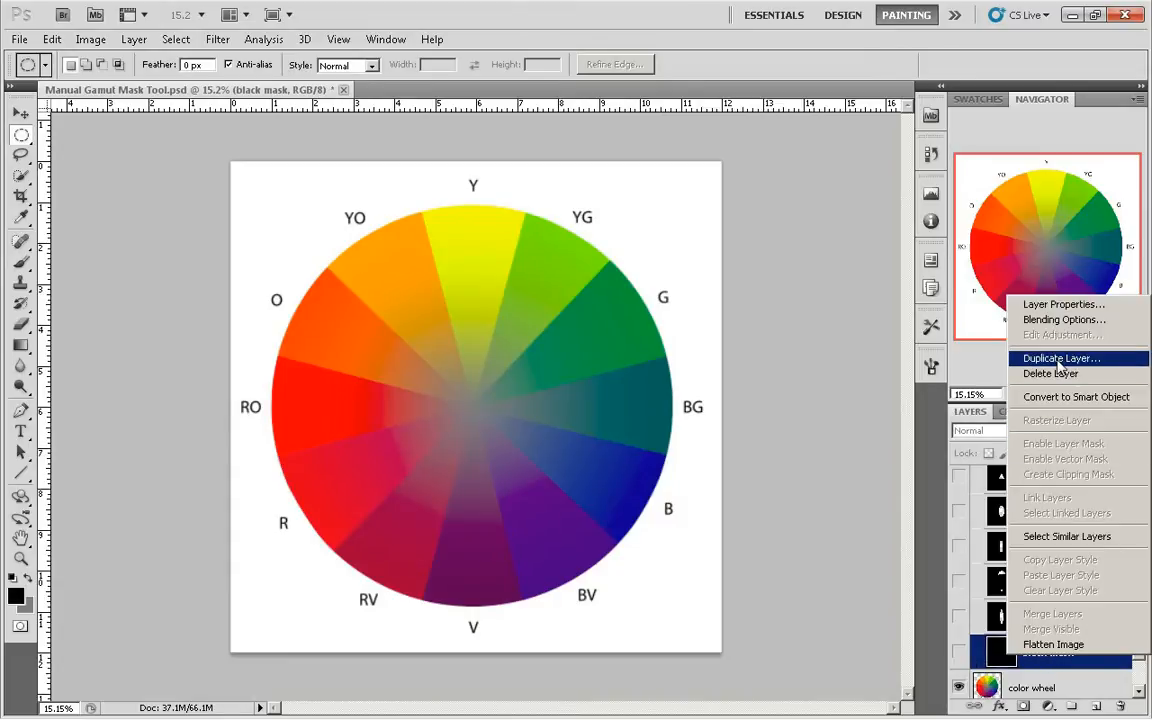
{"action": "left_click", "coordinate": [1061, 358]}
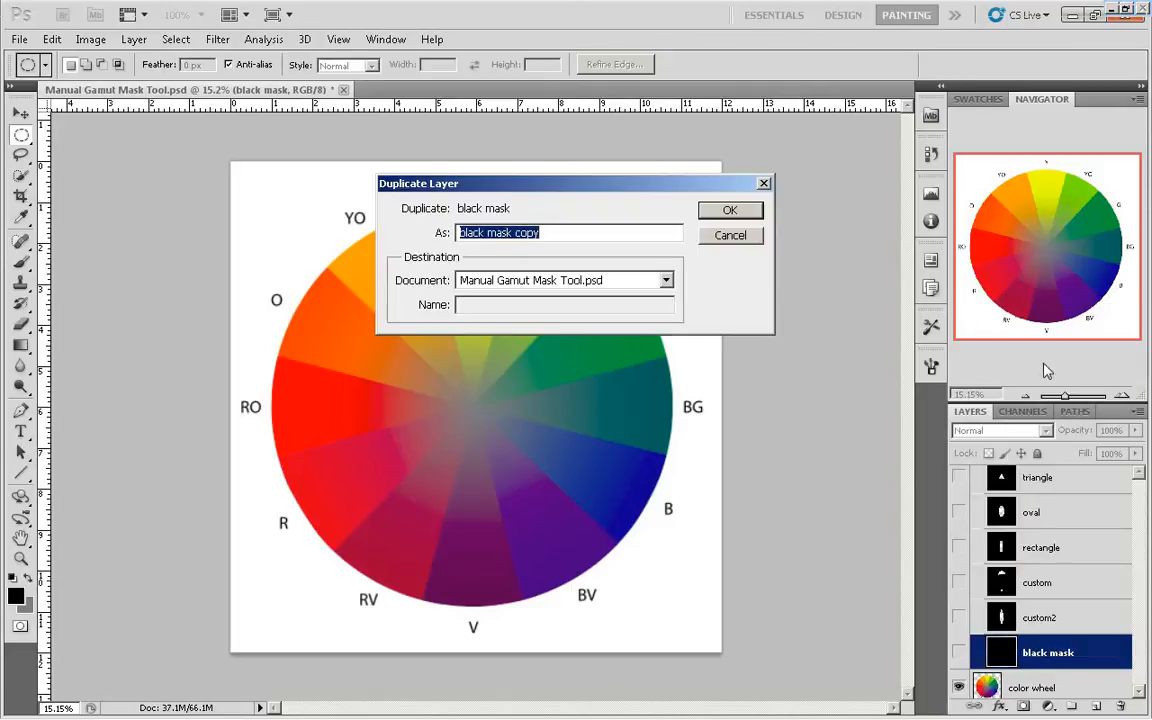
{"action": "type", "text": "cust"}
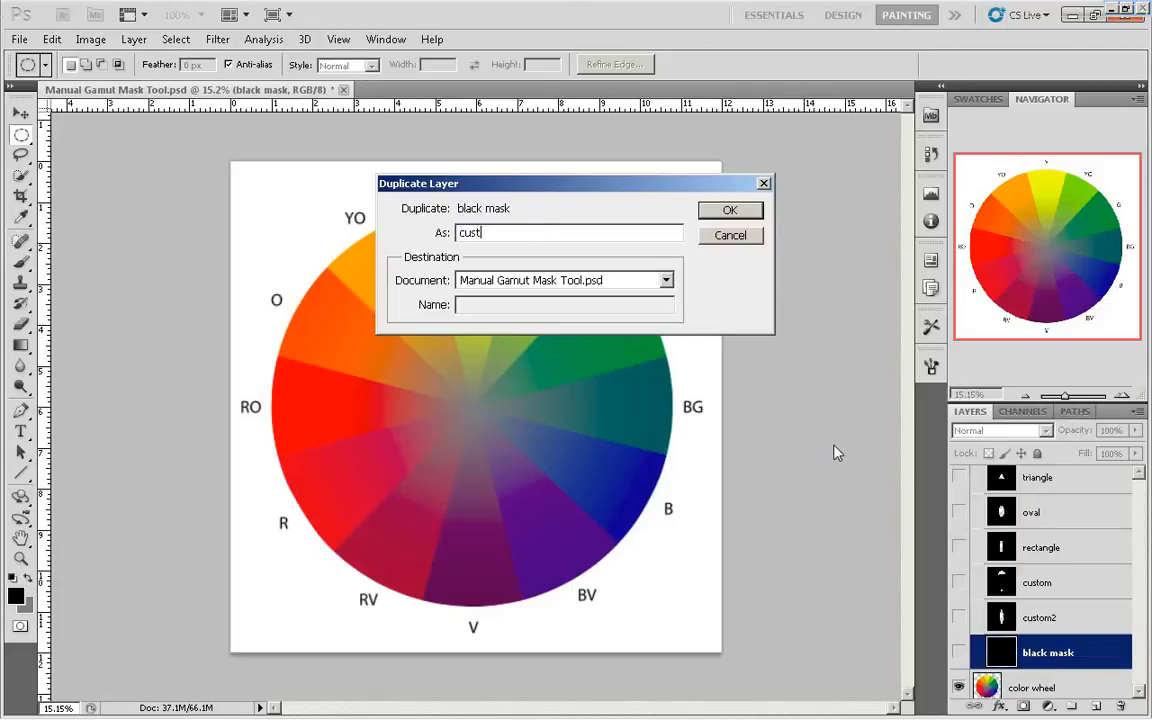
{"action": "left_click", "coordinate": [730, 210]}
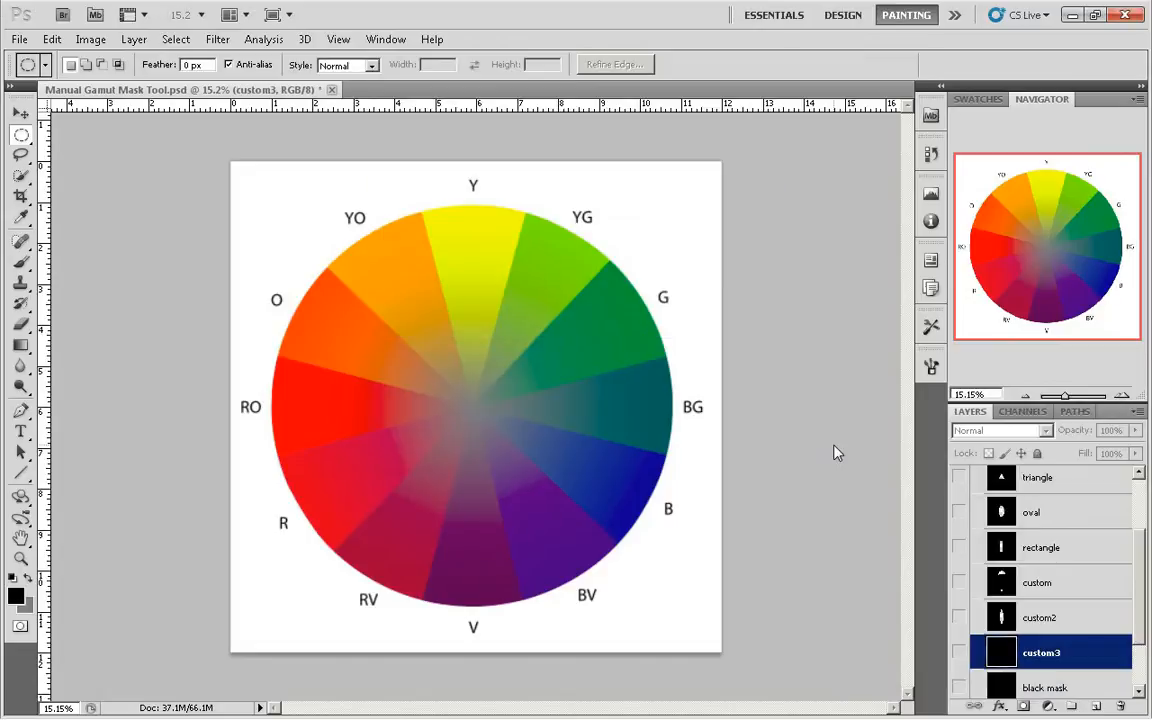
- Show custom3 and mark a tall elliptical cutout spanning yellow down to violet
{"action": "left_click", "coordinate": [958, 652]}
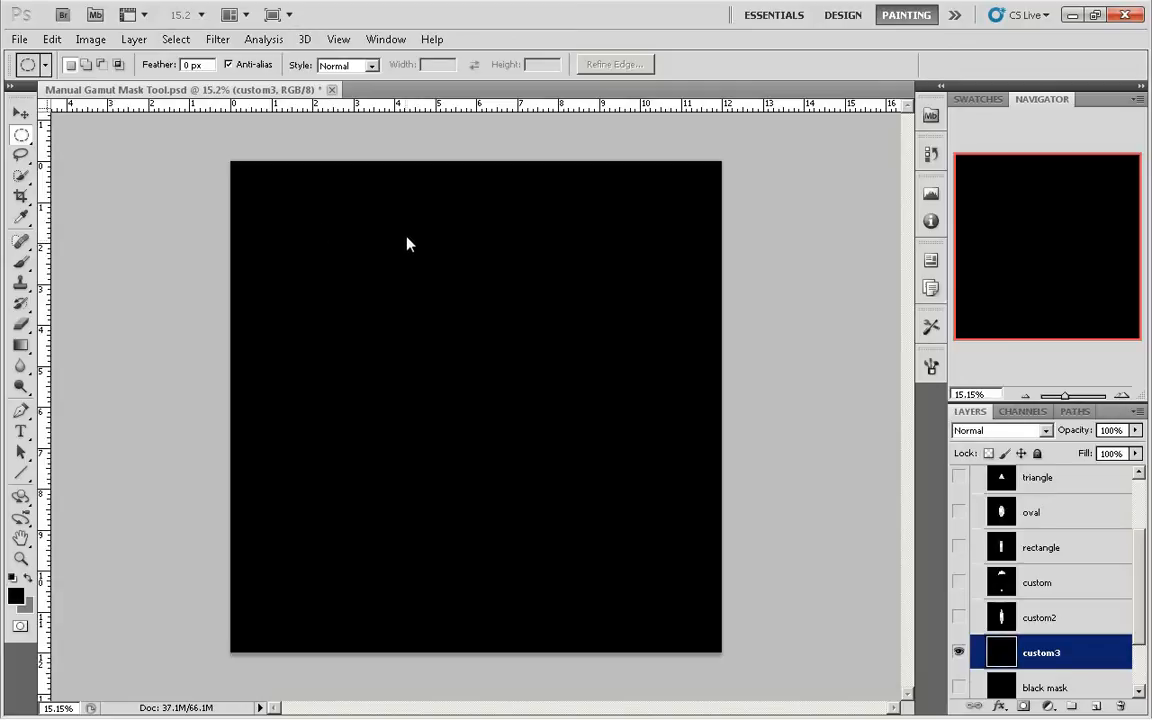
{"action": "left_click_drag", "start_coordinate": [410, 240], "coordinate": [485, 535]}
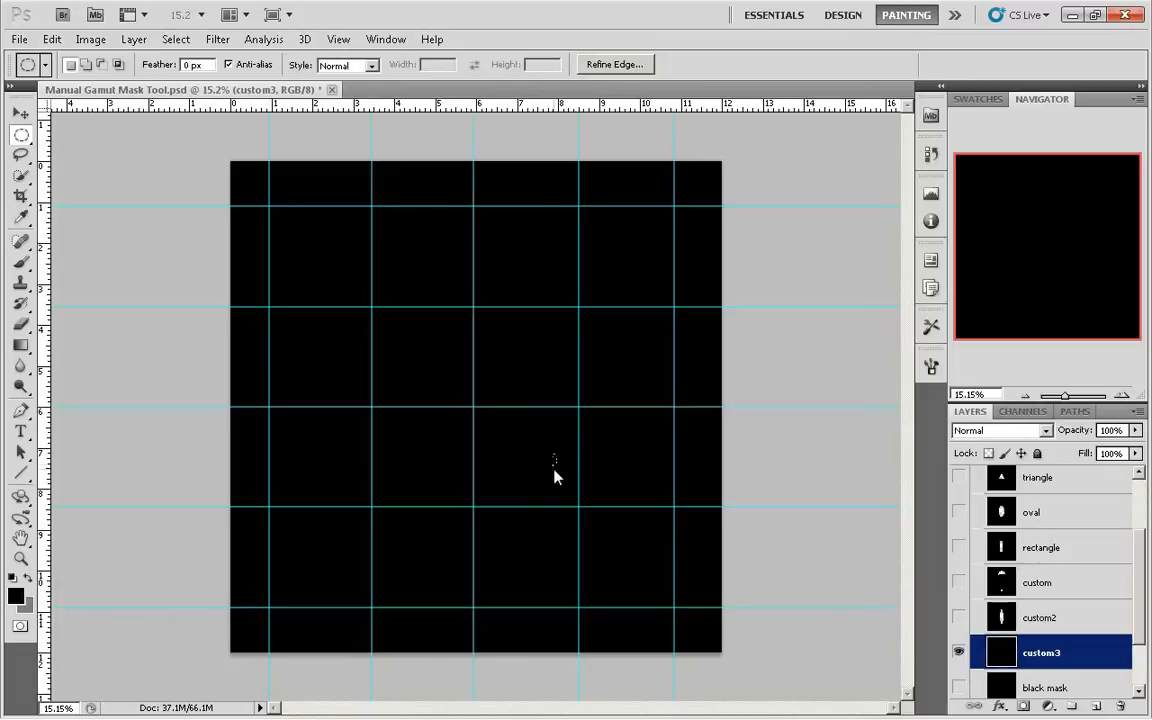
{"action": "mouse_move", "coordinate": [450, 262]}
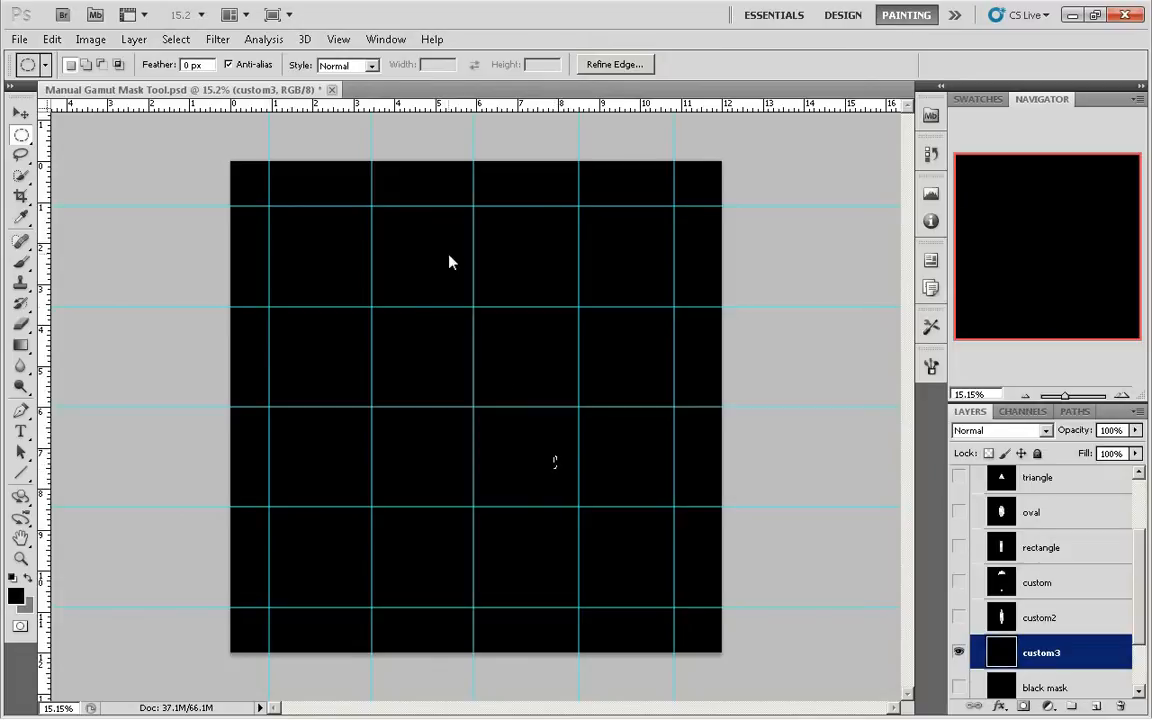
{"action": "left_click_drag", "start_coordinate": [450, 262], "coordinate": [510, 562]}
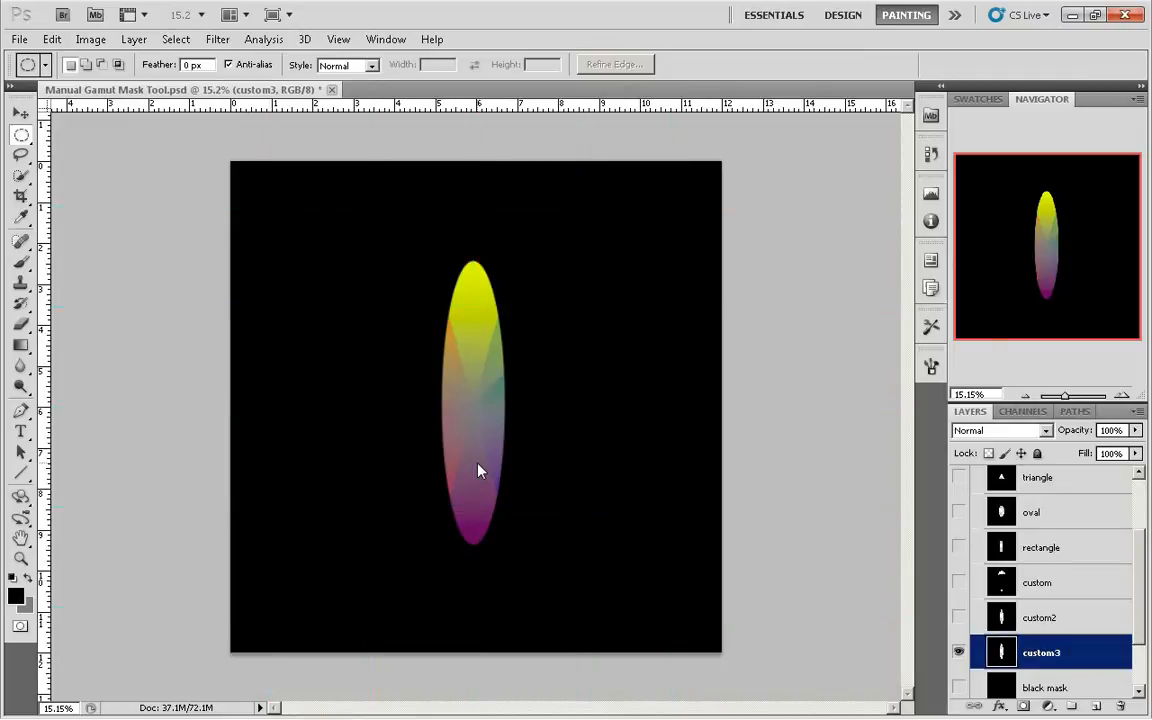
{"action": "mouse_move", "coordinate": [510, 472]}
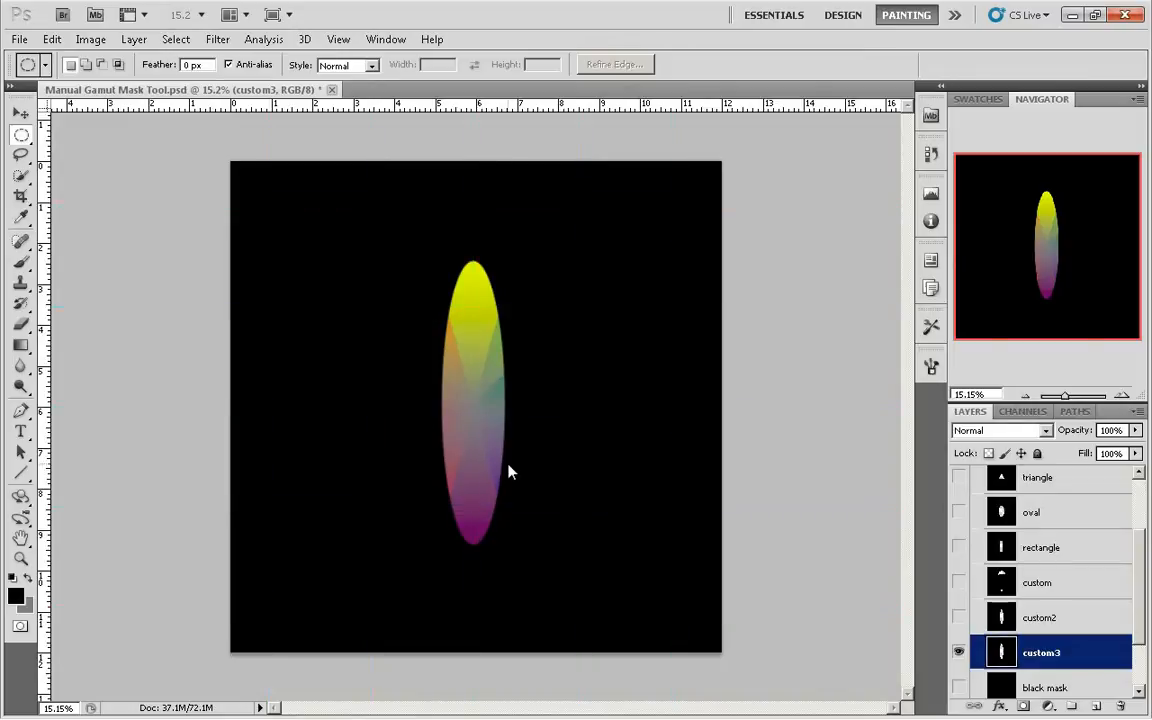
{"action": "mouse_move", "coordinate": [888, 518]}
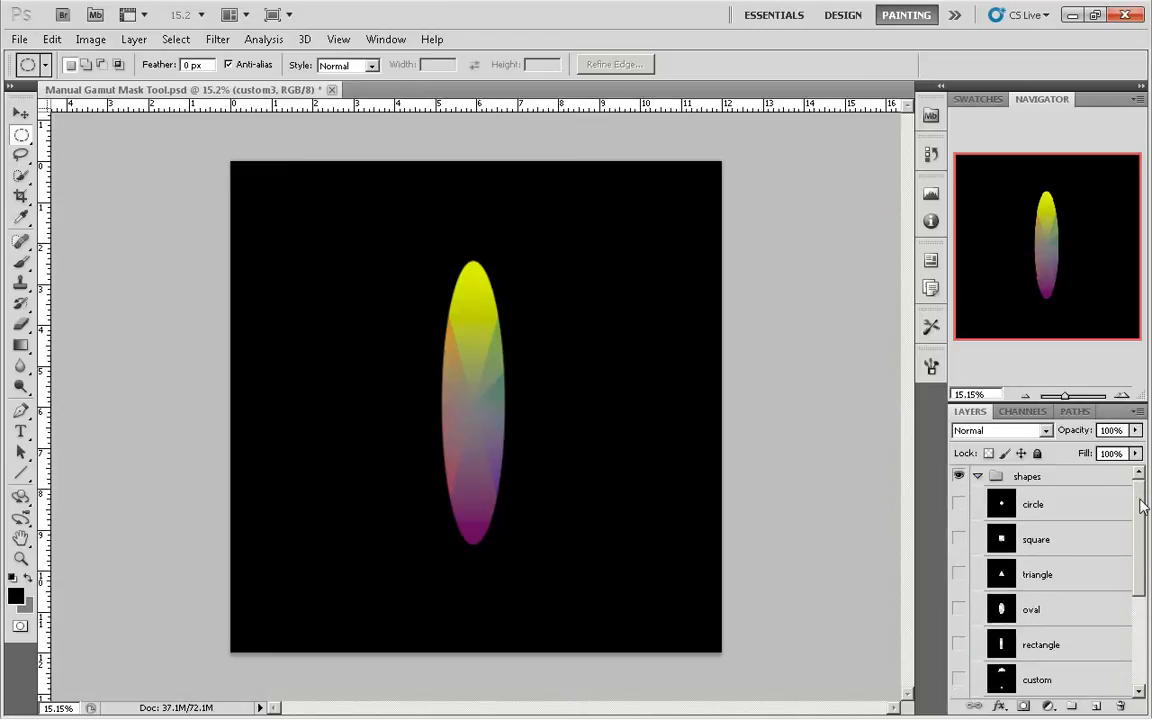
- Collapse the shapes group and make the color wheel the active layer
{"action": "left_click", "coordinate": [977, 476]}
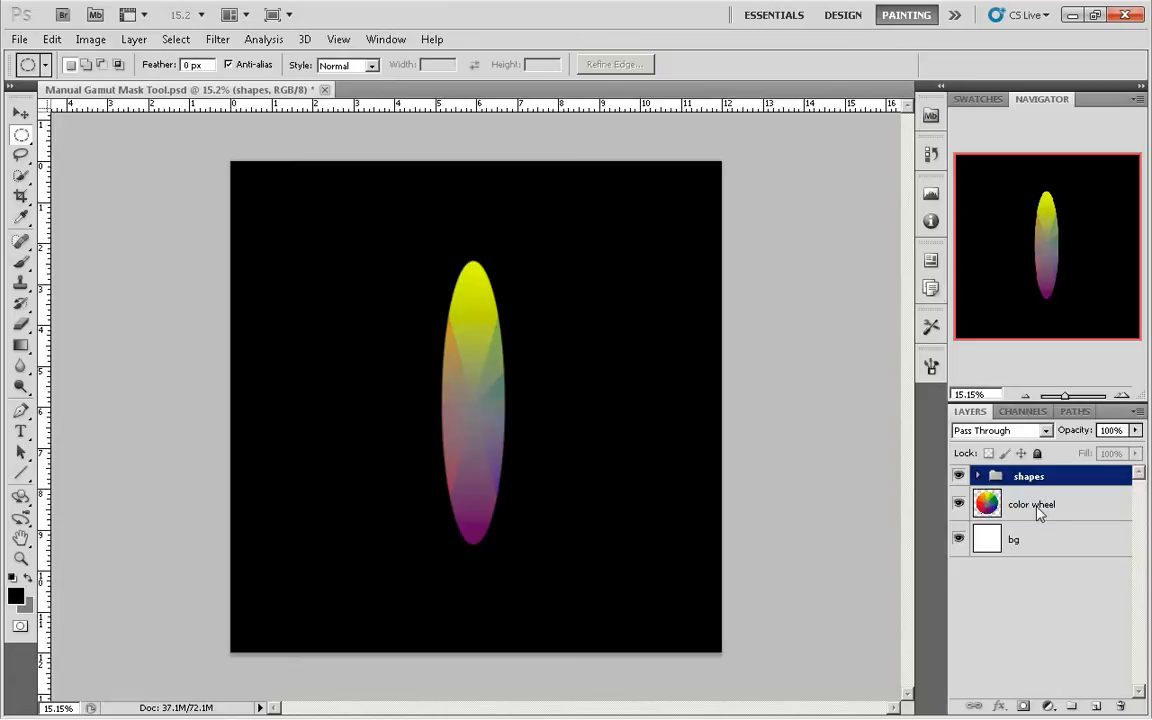
{"action": "left_click", "coordinate": [1031, 504]}
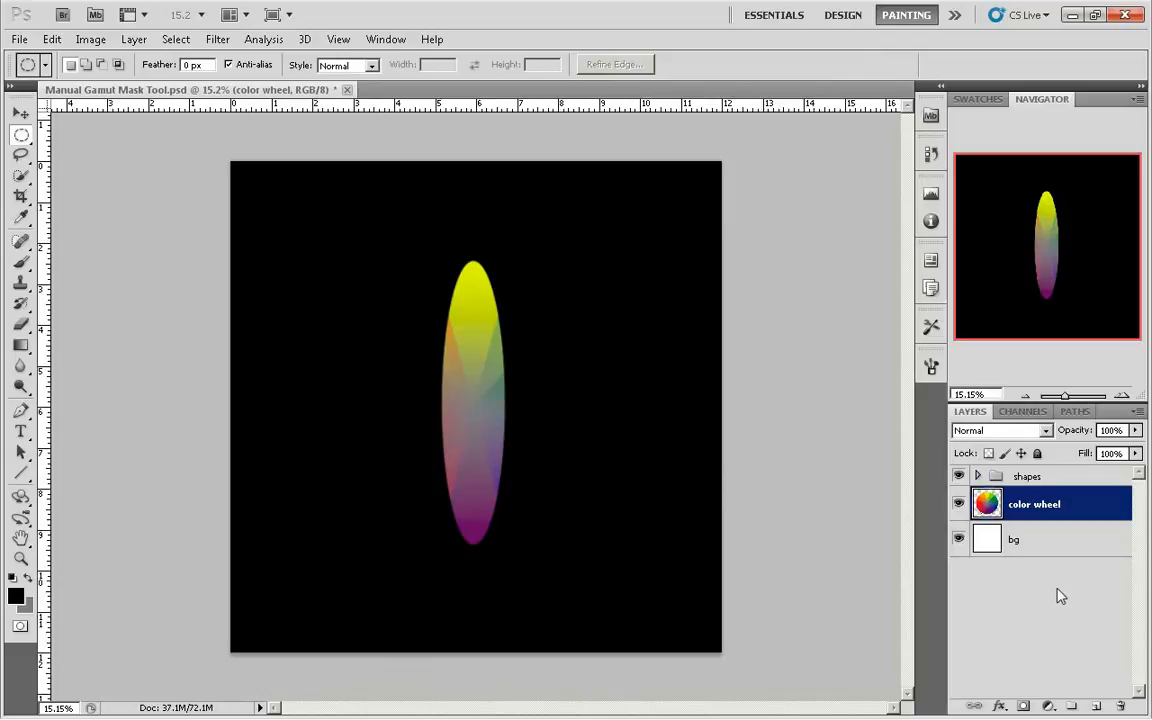
{"action": "mouse_move", "coordinate": [817, 432]}
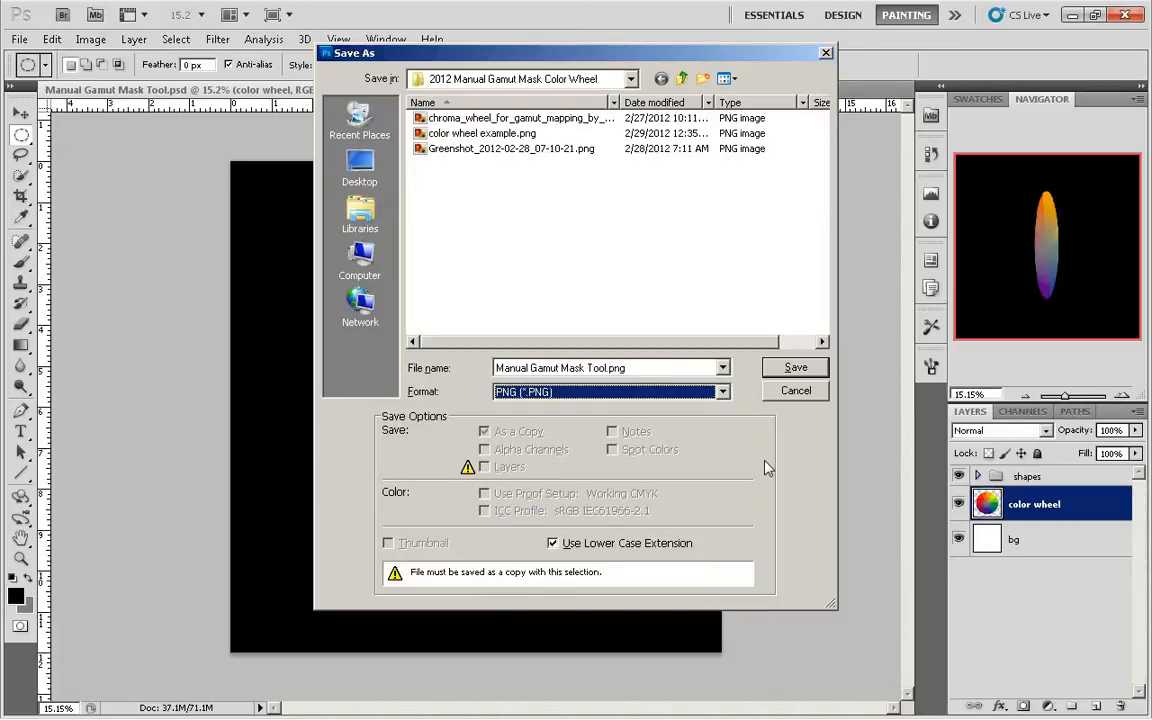
{"action": "mouse_move", "coordinate": [807, 398]}
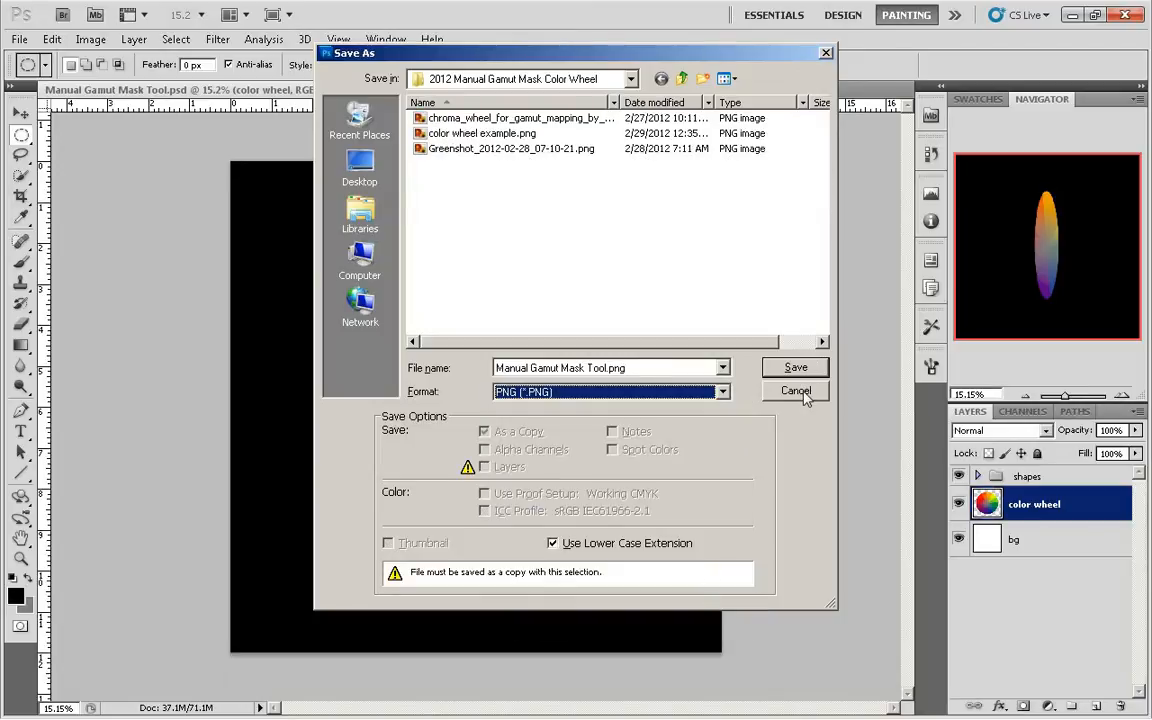
- Cancel the Save As dialog without saving the PNG copy
{"action": "left_click", "coordinate": [795, 390]}
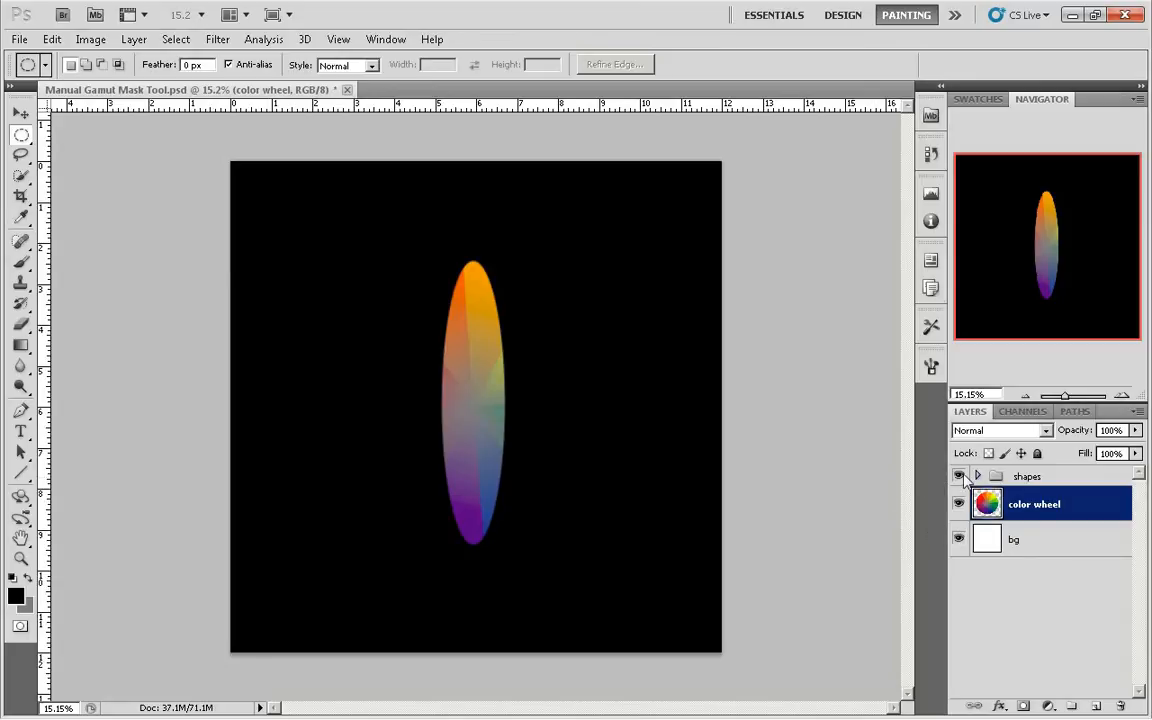
- Hide the shapes group masks and make the color wheel the working layer
{"action": "left_click", "coordinate": [977, 476]}
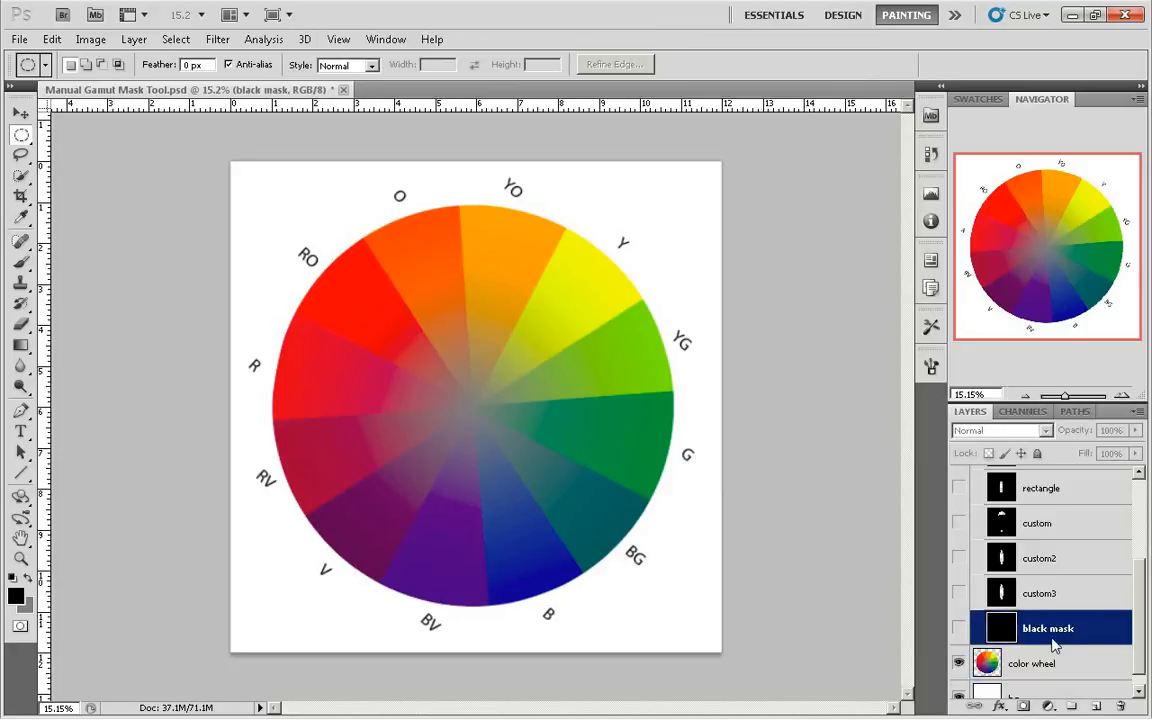
{"action": "right_click", "coordinate": [1048, 628]}
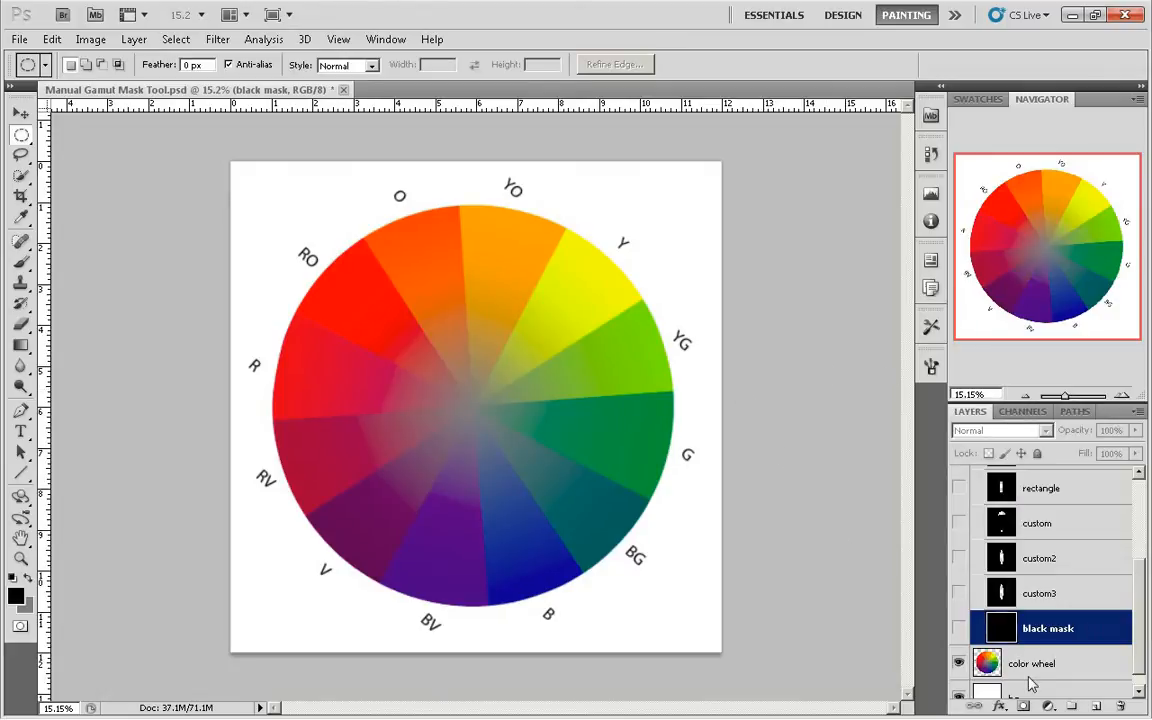
{"action": "left_click", "coordinate": [1031, 663]}
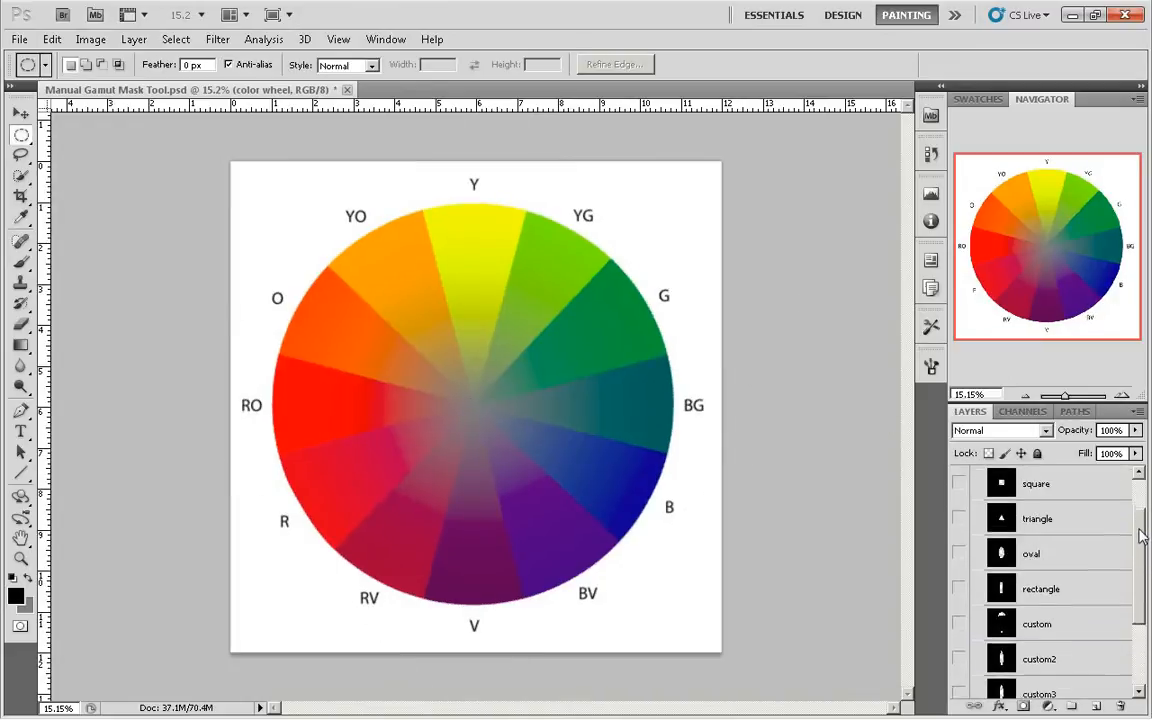
- Duplicate the black mask layer as custom4
{"action": "scroll", "scroll_direction": "down", "scroll_amount": 3}
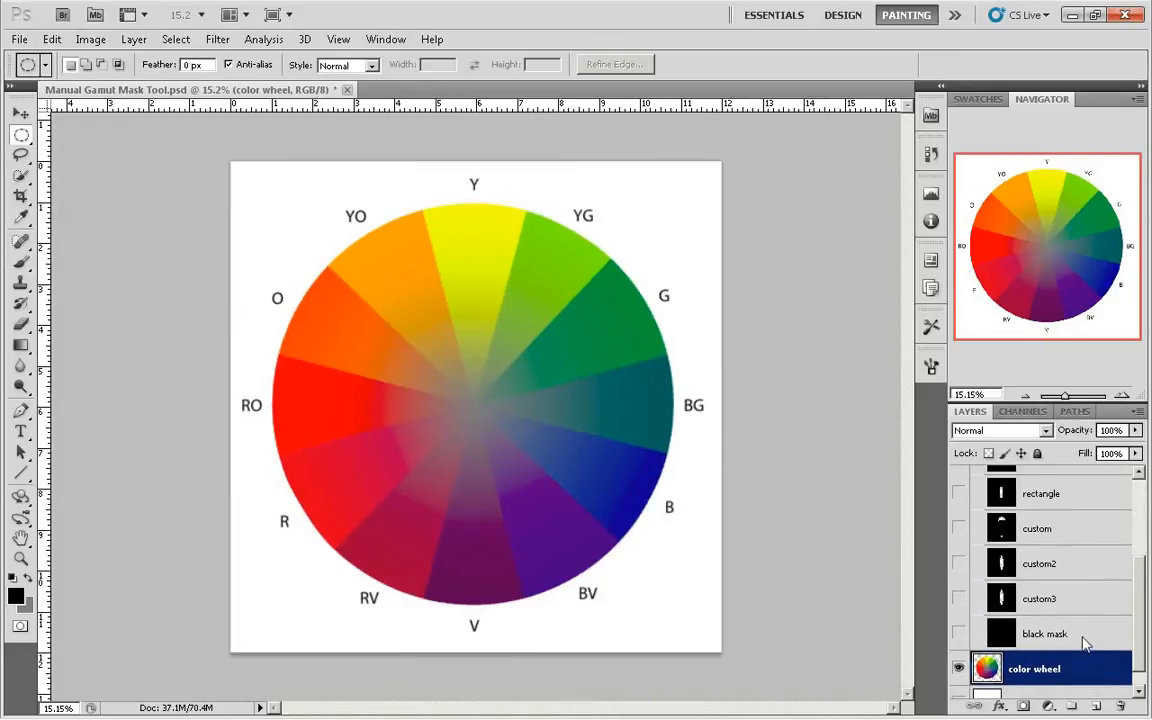
{"action": "right_click", "coordinate": [1045, 633]}
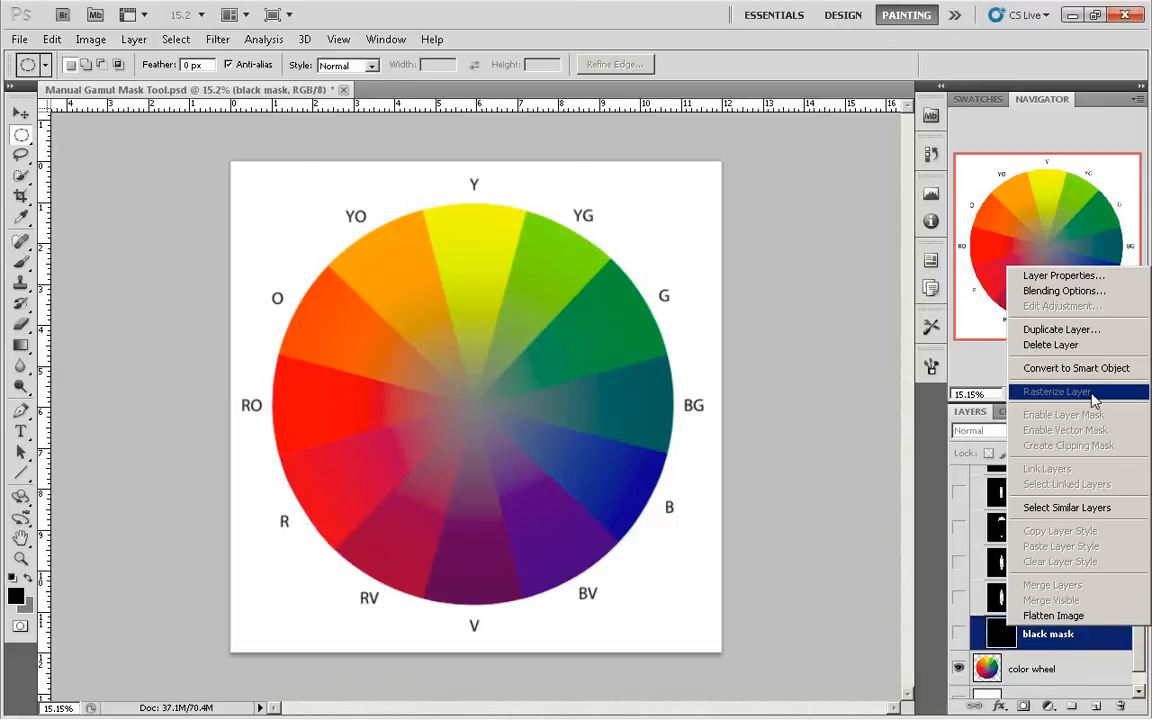
{"action": "mouse_move", "coordinate": [1061, 329]}
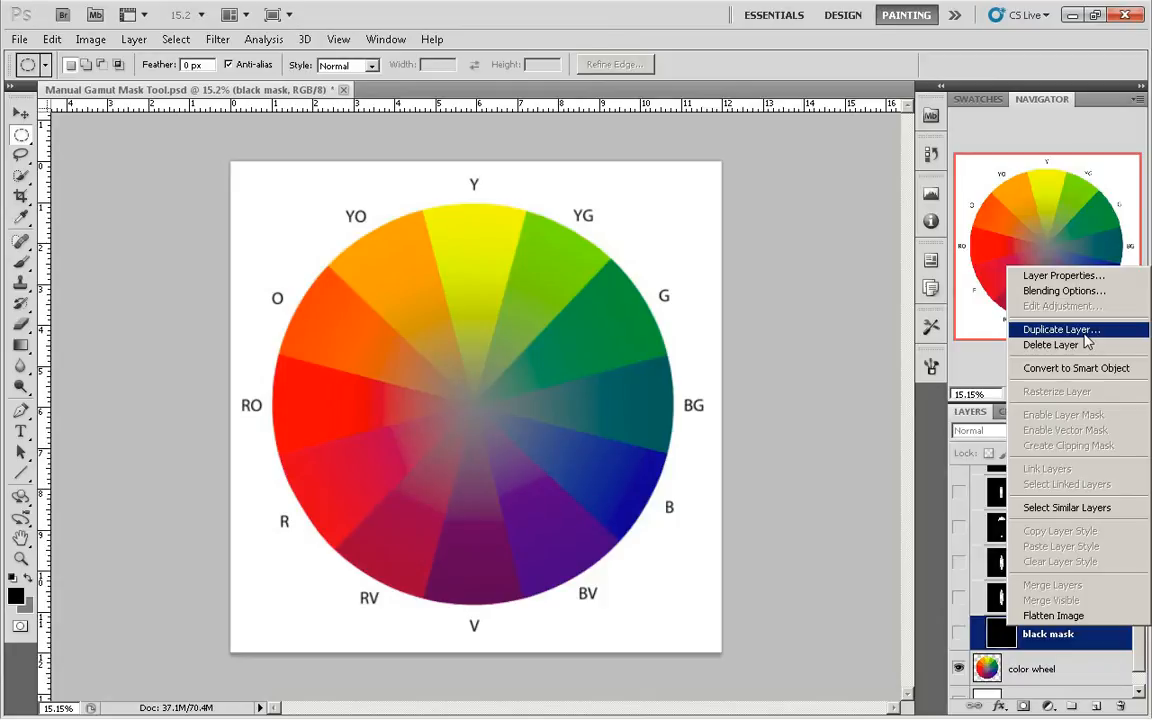
{"action": "left_click", "coordinate": [1061, 329]}
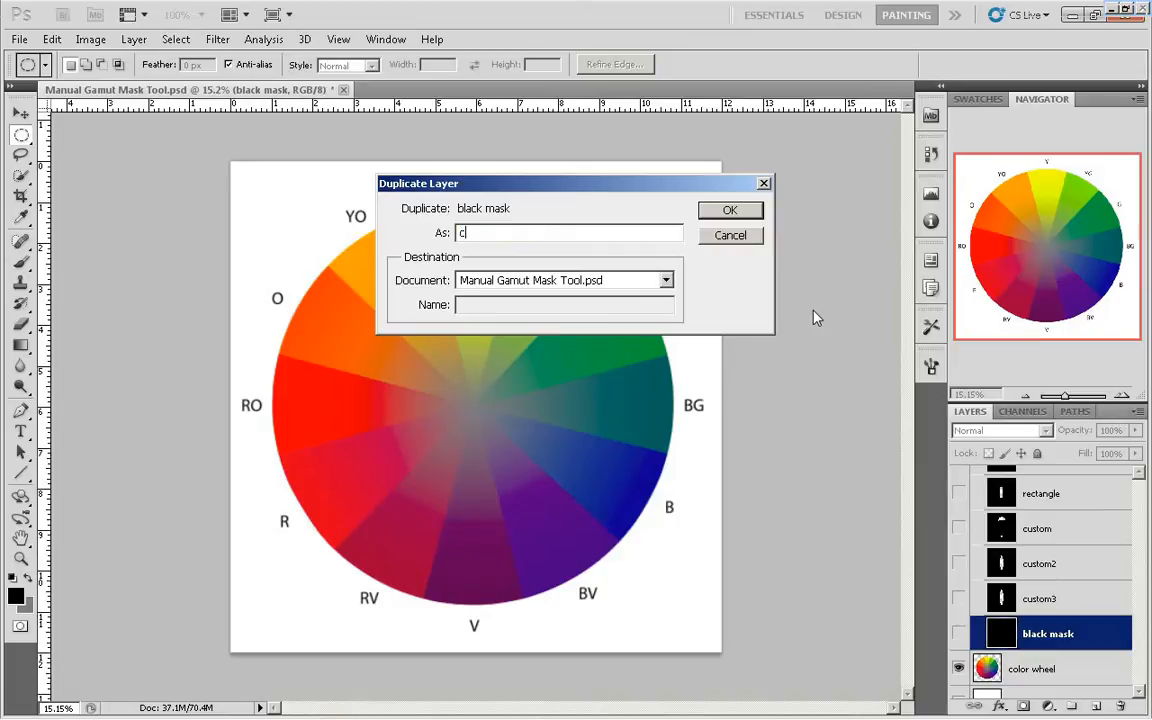
{"action": "type", "text": "ustom4"}
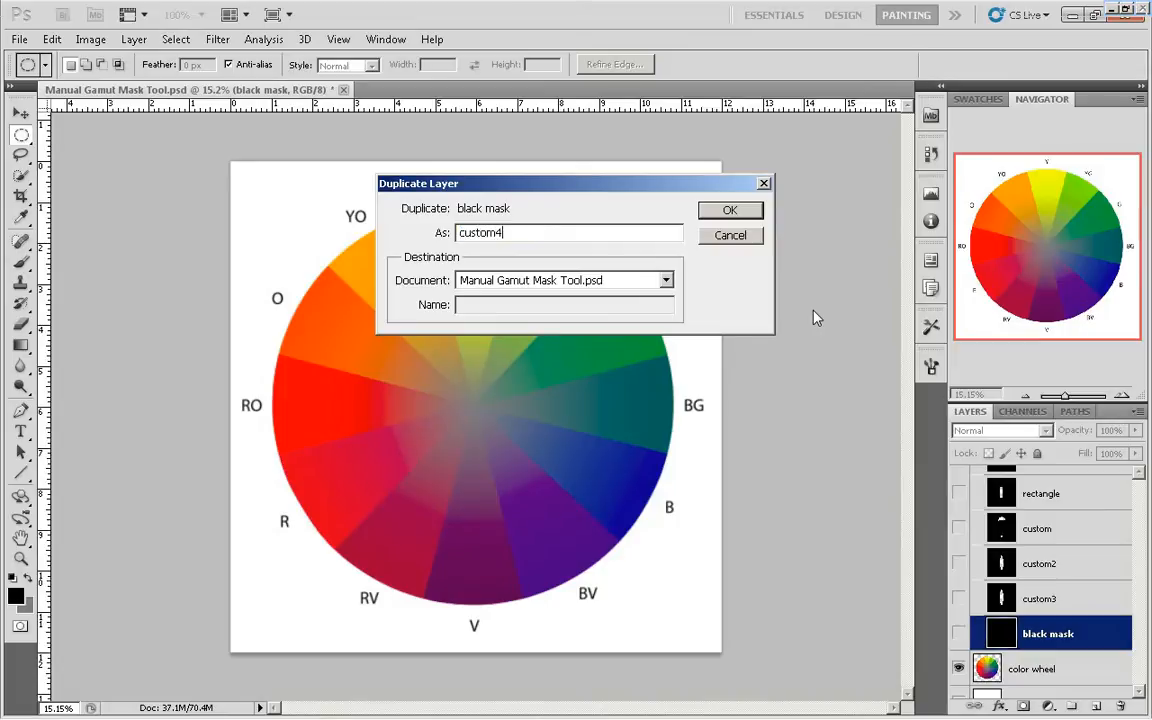
{"action": "left_click", "coordinate": [730, 210]}
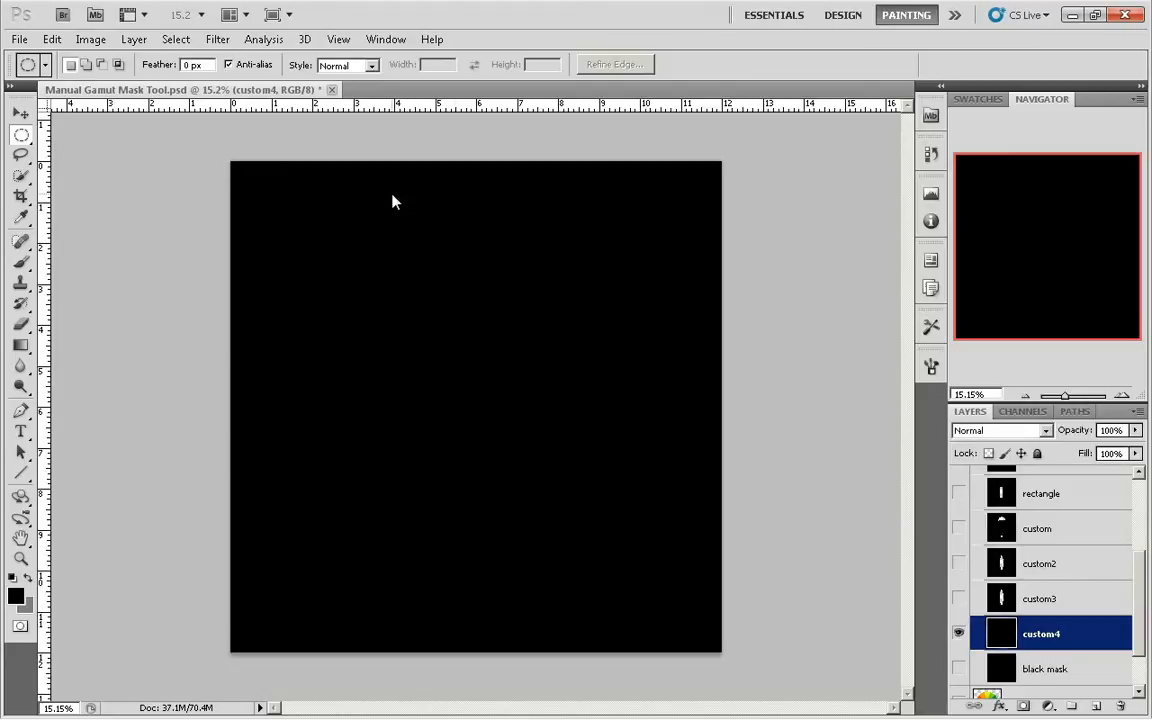
- Cut a crescent moon and small circle from custom4, then hide it
{"action": "left_click_drag", "start_coordinate": [395, 200], "coordinate": [500, 305]}
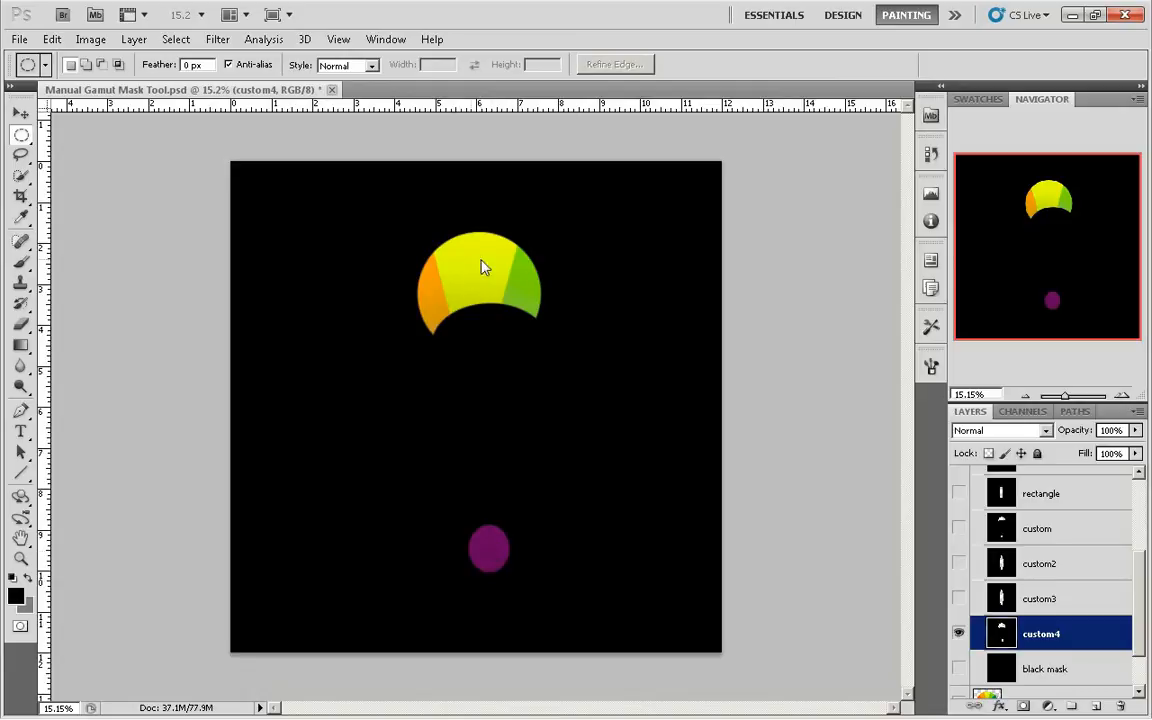
{"action": "mouse_move", "coordinate": [483, 560]}
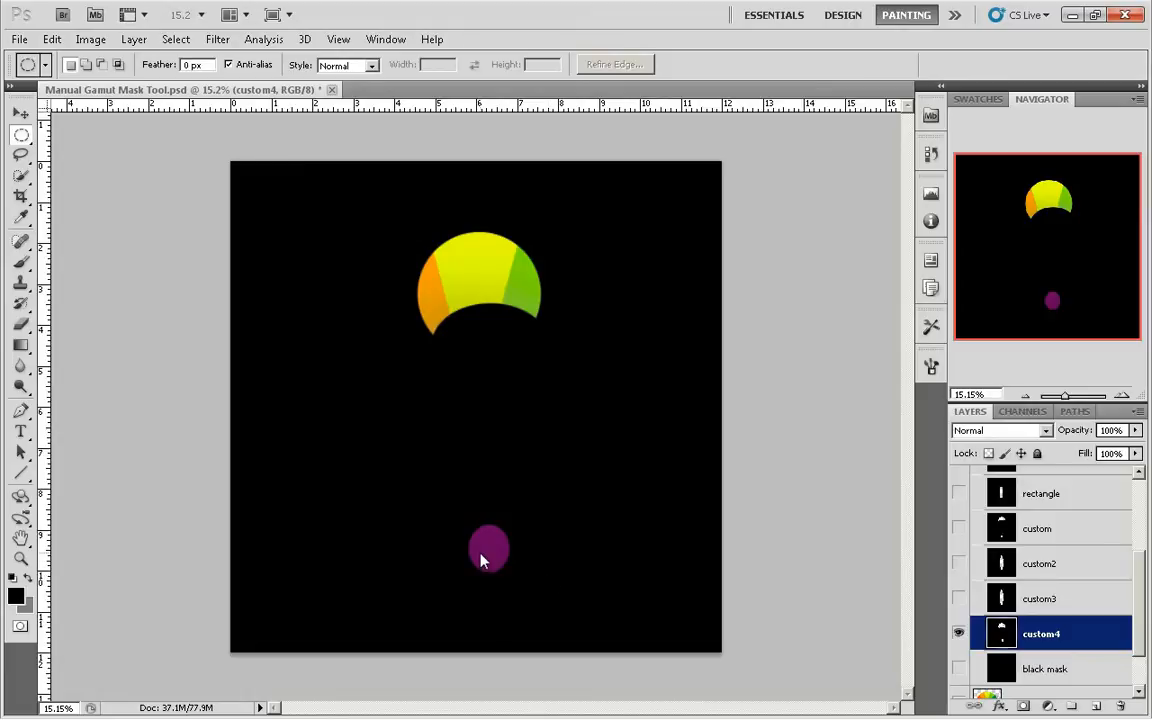
{"action": "mouse_move", "coordinate": [846, 616]}
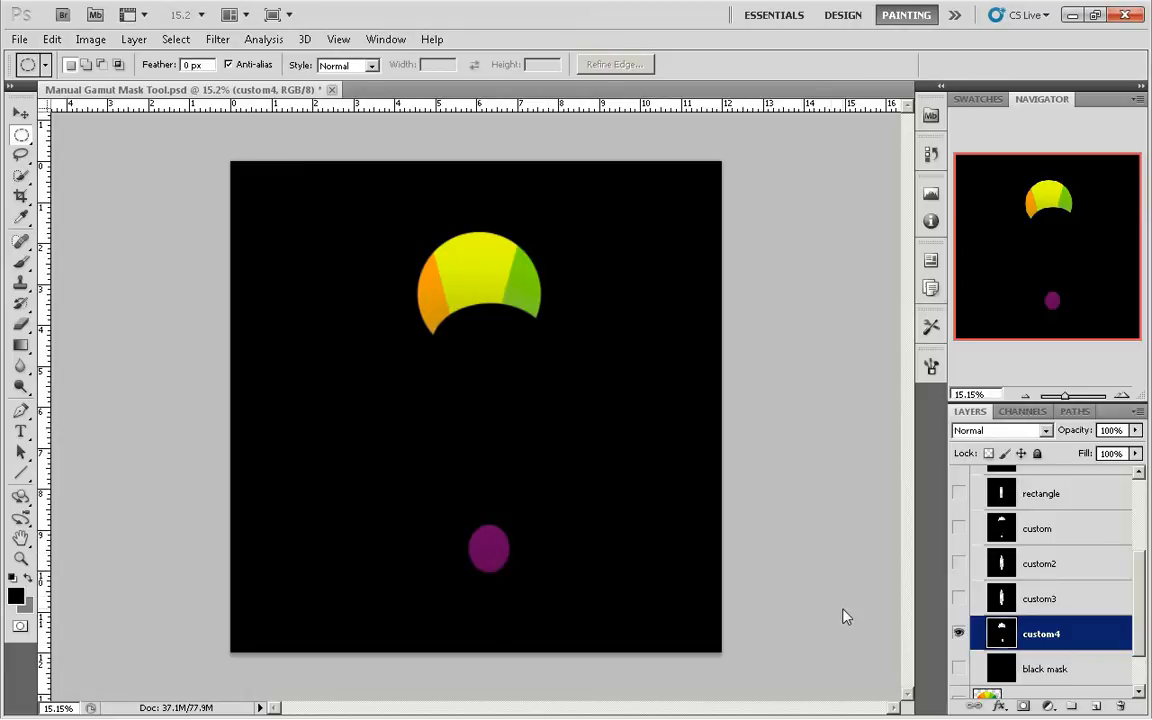
{"action": "left_click", "coordinate": [958, 633]}
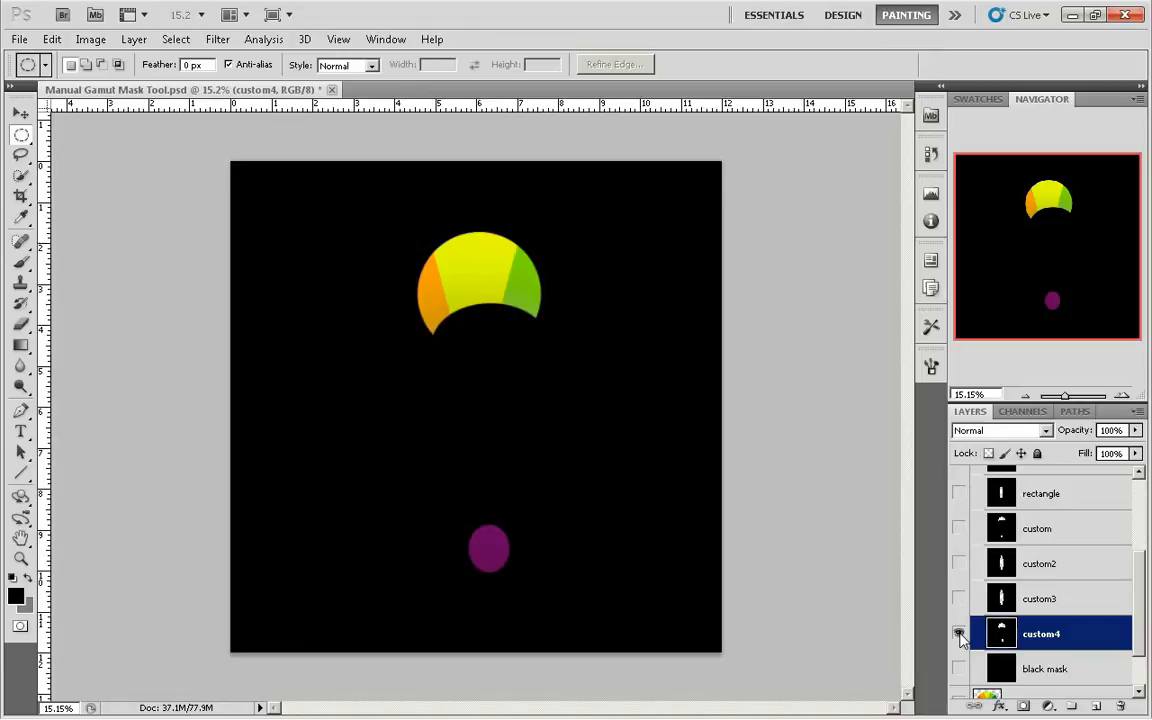
{"action": "mouse_move", "coordinate": [958, 634]}
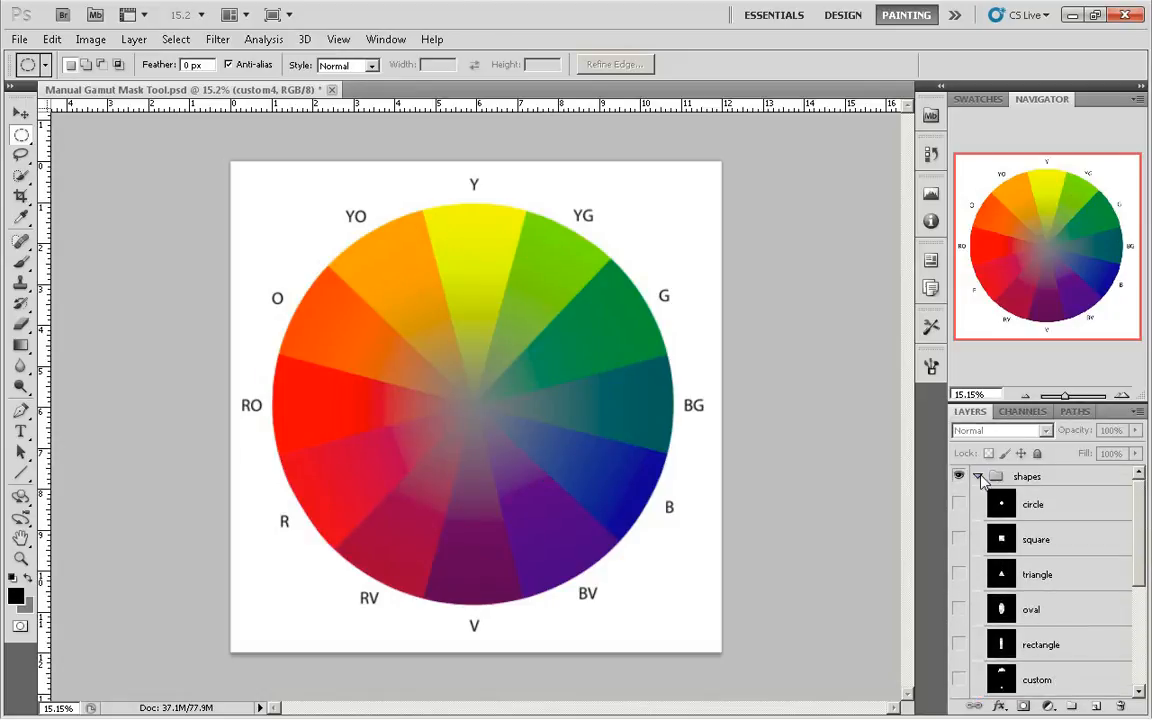
- Collapse the shapes group's layer list
{"action": "left_click", "coordinate": [980, 476]}
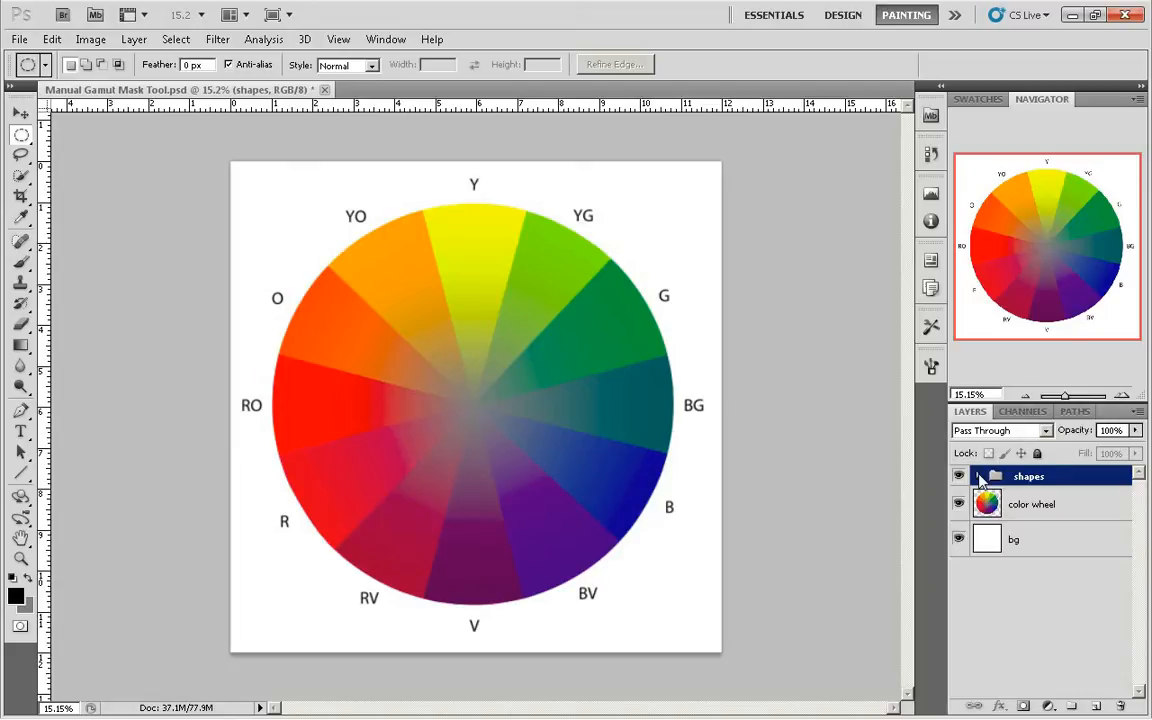